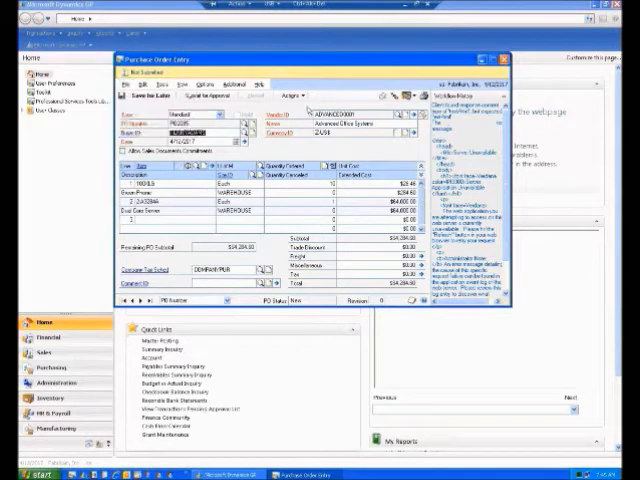
# Save the Advanced Office Systems purchase order for later.
pyautogui.click(298, 94)
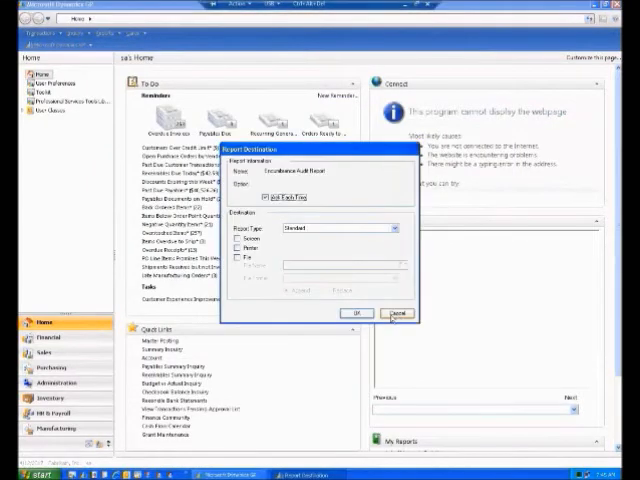
# Cancel the Encumbrance Audit Report instead of printing it.
pyautogui.click(398, 313)
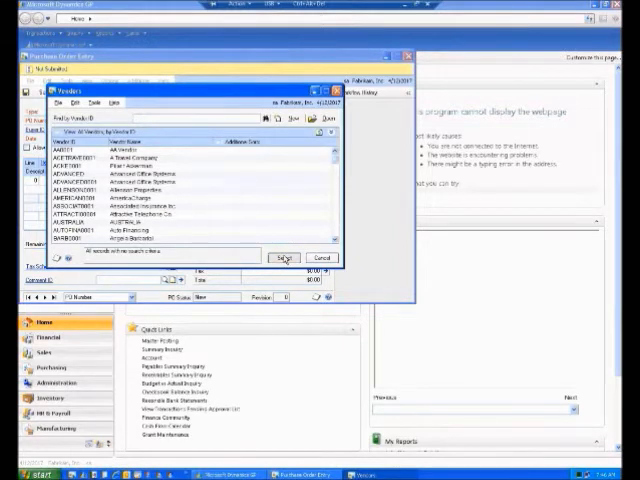
# Enter a Green Phone purchase order from Advanced Office Systems with its site, and save despite the encumbrance warning.
pyautogui.click(283, 258)
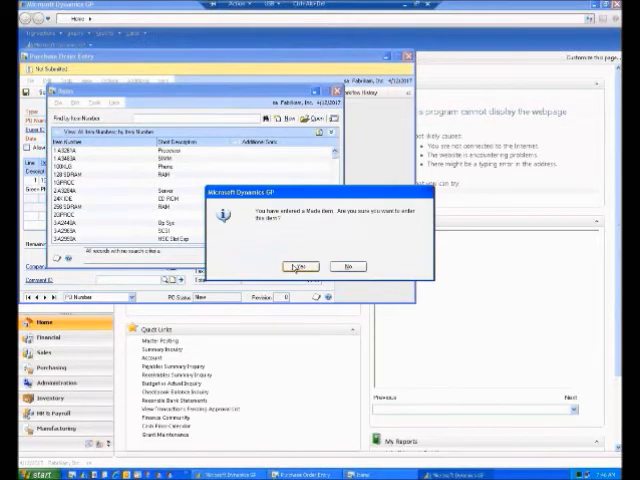
pyautogui.click(295, 266)
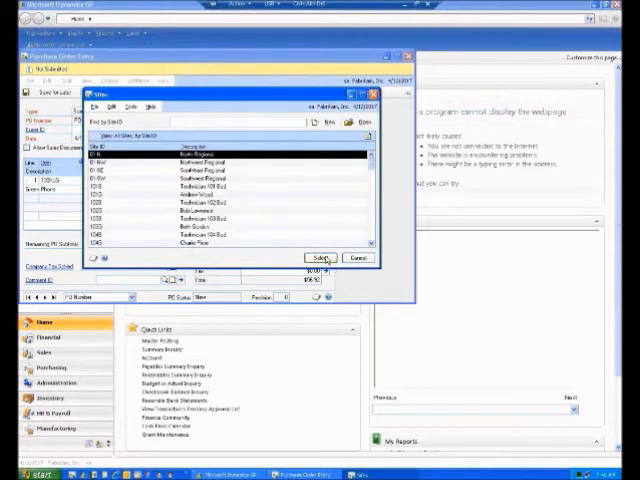
pyautogui.click(323, 257)
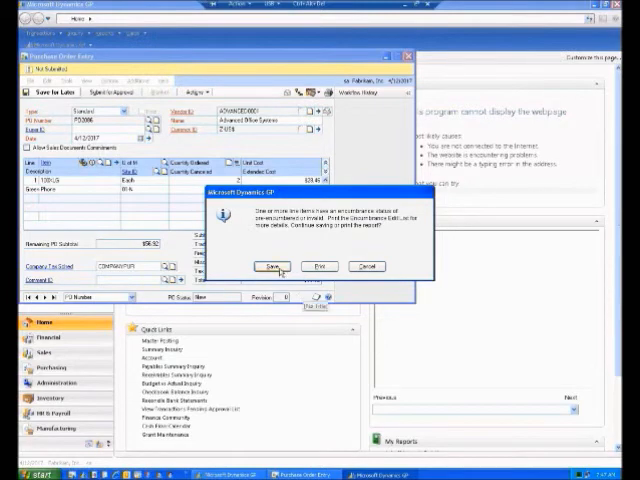
pyautogui.click(269, 265)
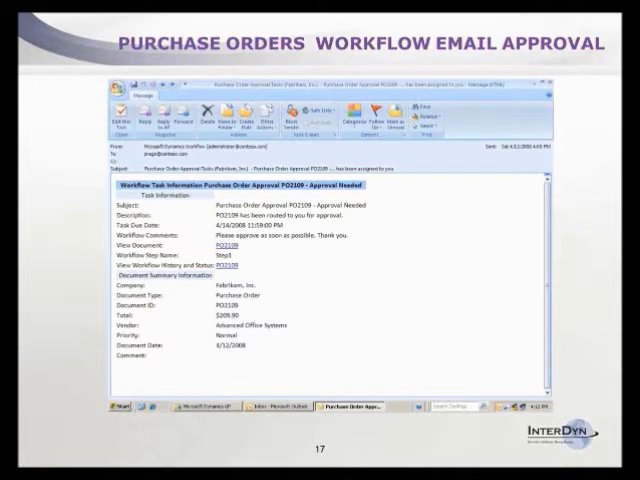
pyautogui.moveTo(37, 234)
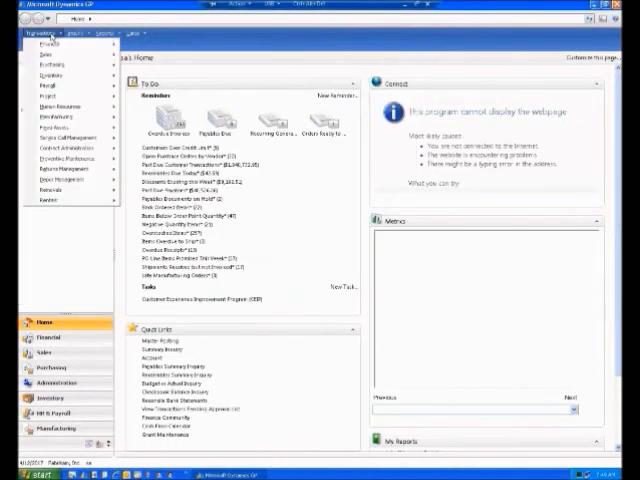
# Go to Transactions > Purchasing > Receivings Transaction Entry.
pyautogui.click(52, 65)
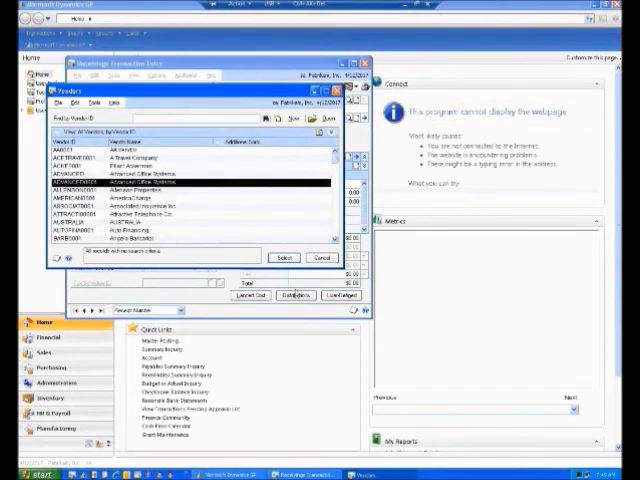
# Select Advanced Office Systems as the receipt vendor for PO2077 and PO2078 lines.
pyautogui.click(283, 257)
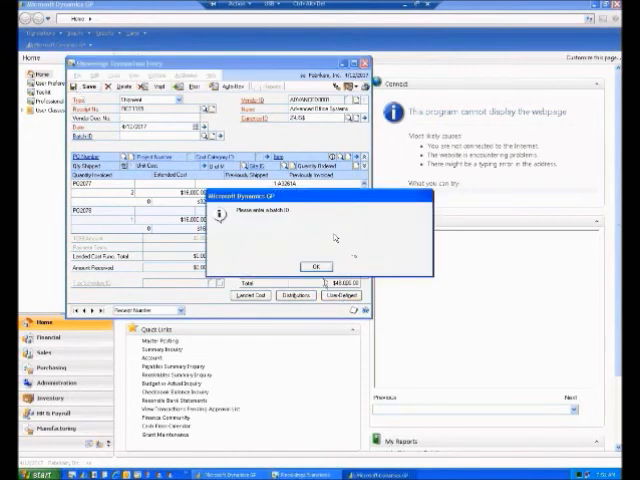
# Add a new batch for the $48,000 receipt, then save and close Receivings Transaction Entry.
pyautogui.click(315, 267)
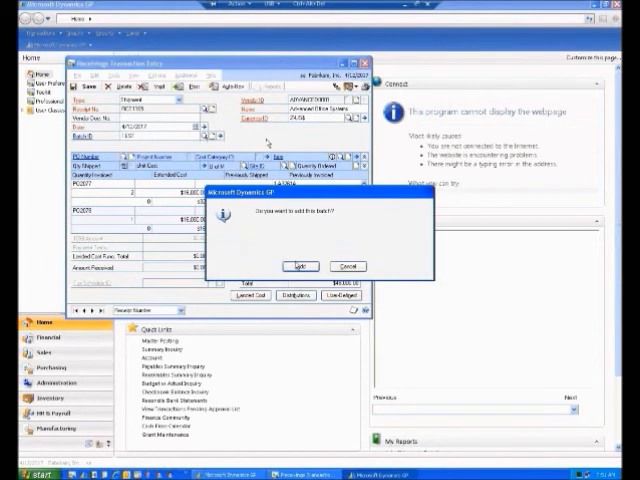
pyautogui.click(300, 266)
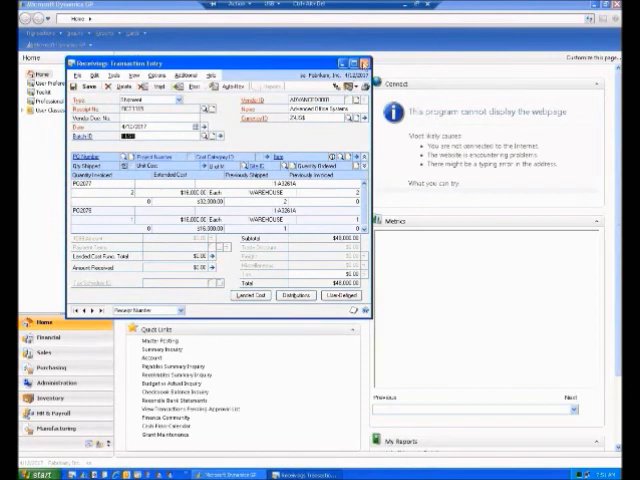
pyautogui.click(367, 63)
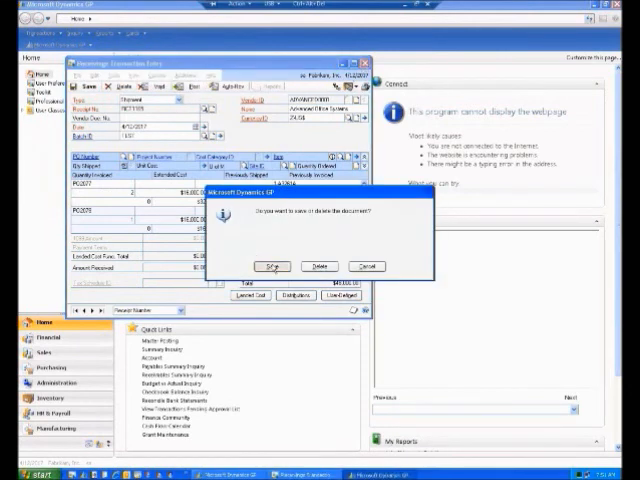
pyautogui.click(271, 266)
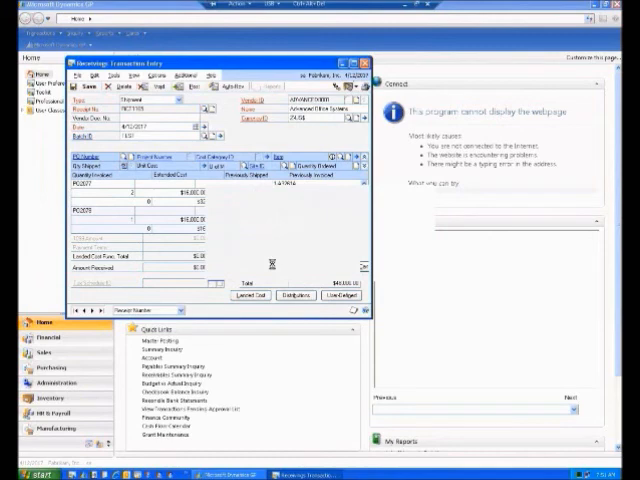
pyautogui.click(372, 64)
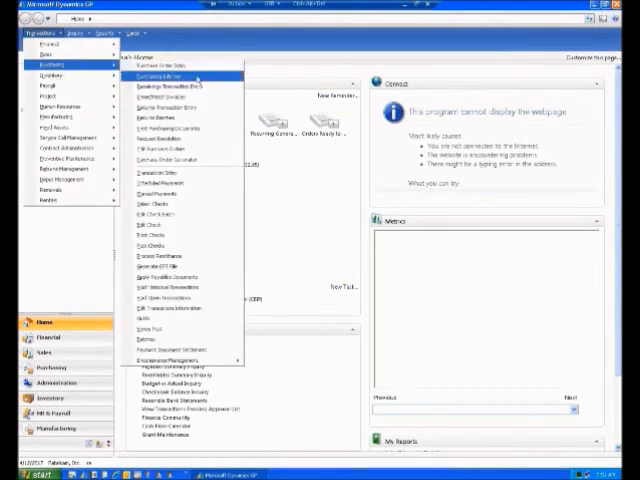
# Start a Purchasing Invoice for Advanced Office Systems and list its open purchase orders.
pyautogui.click(171, 75)
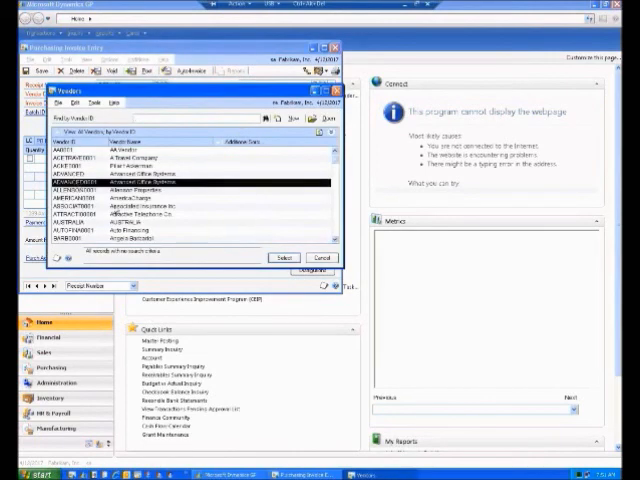
pyautogui.click(283, 257)
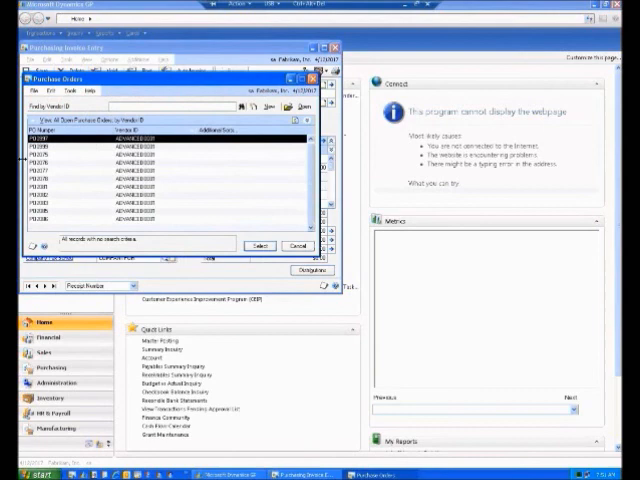
pyautogui.click(160, 213)
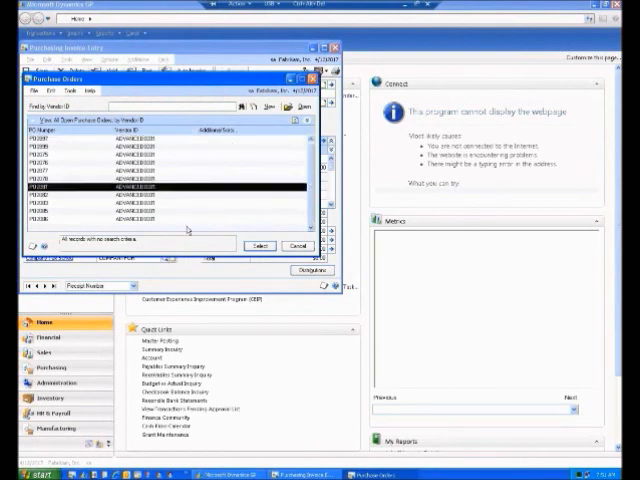